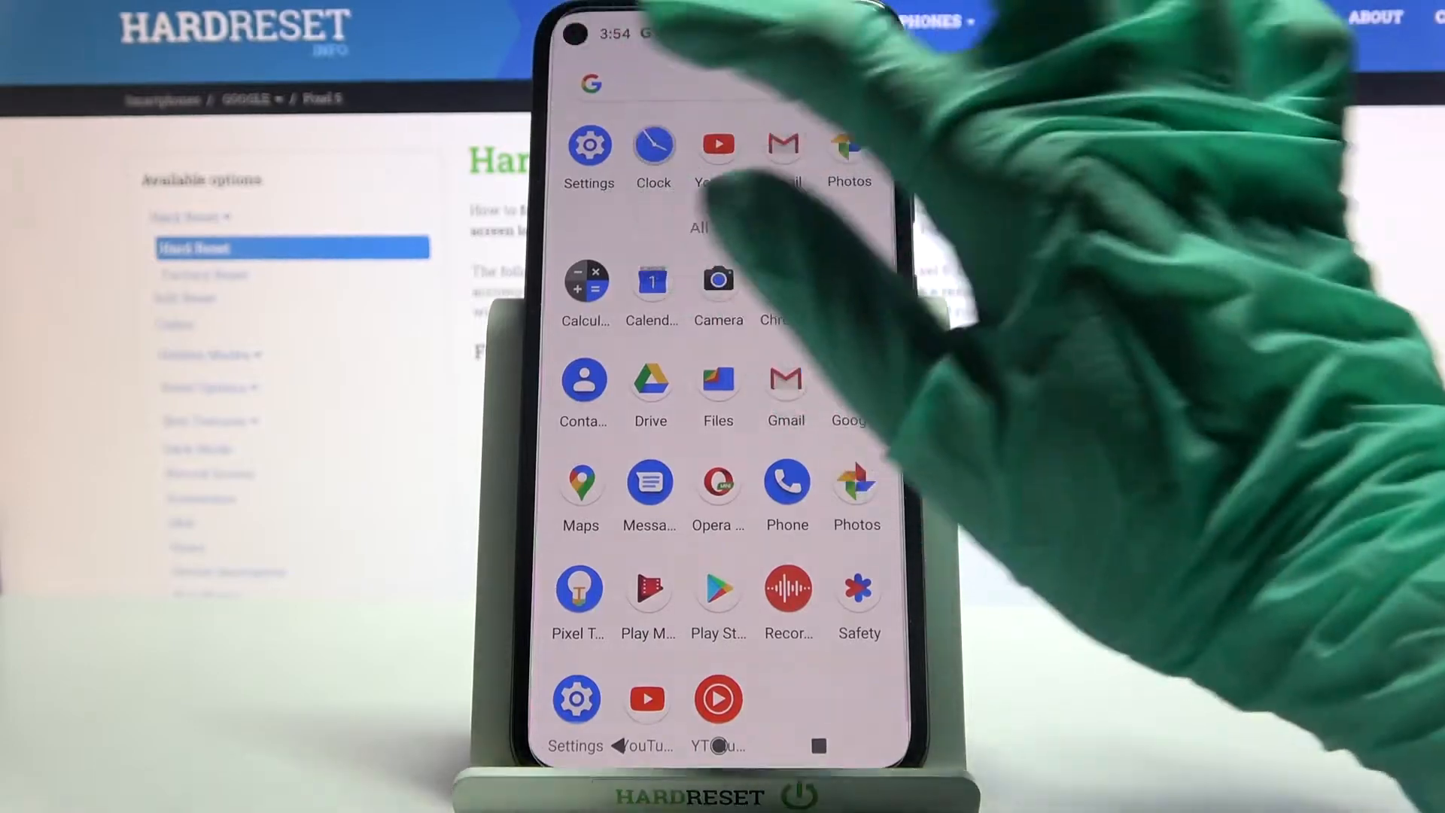
- Search the app drawer for "re" to locate the Recorder app
click(718, 83)
text(re)
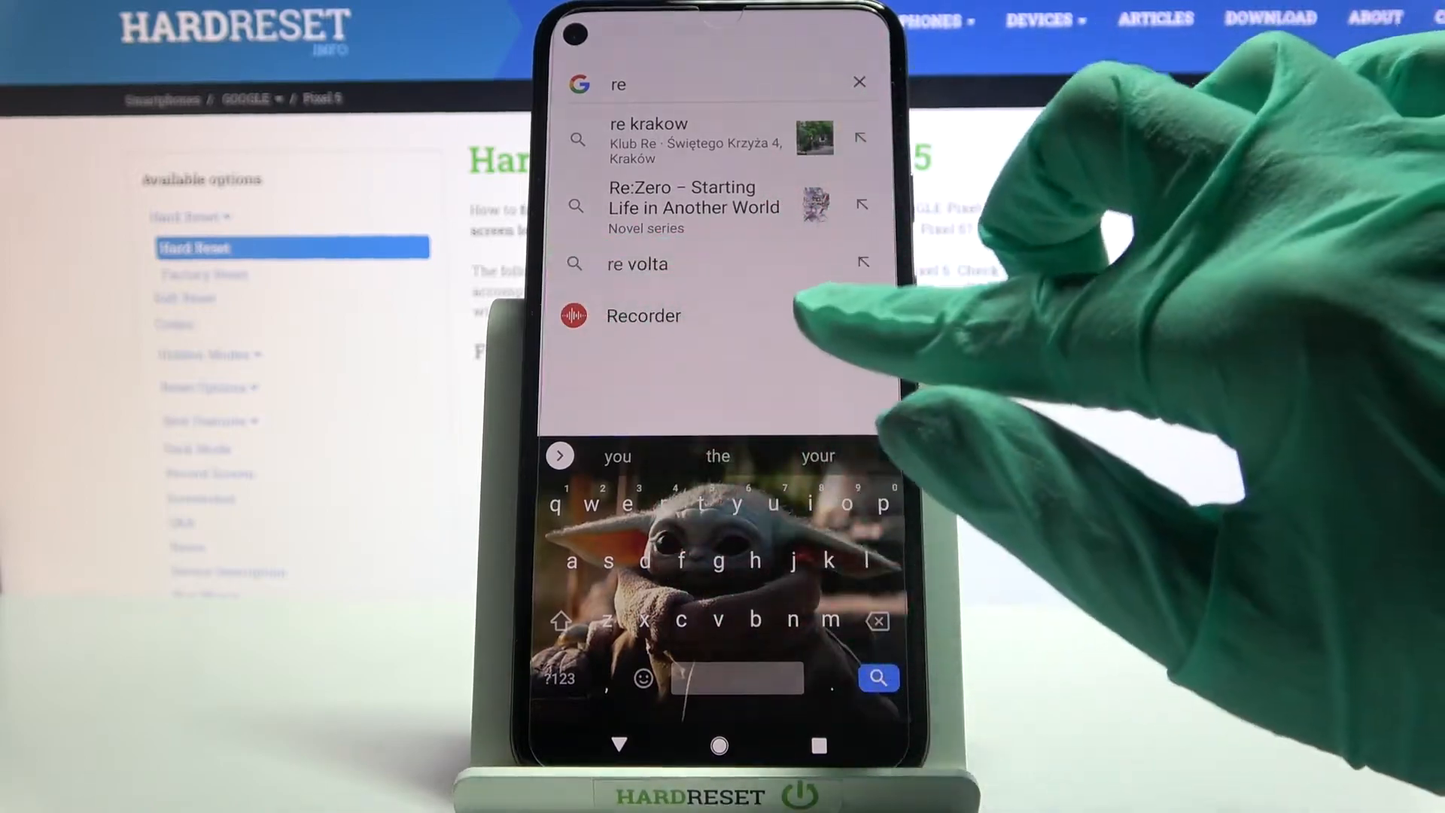
- Launch Recorder, pass the welcome screen and allow audio recording while using the app
click(643, 315)
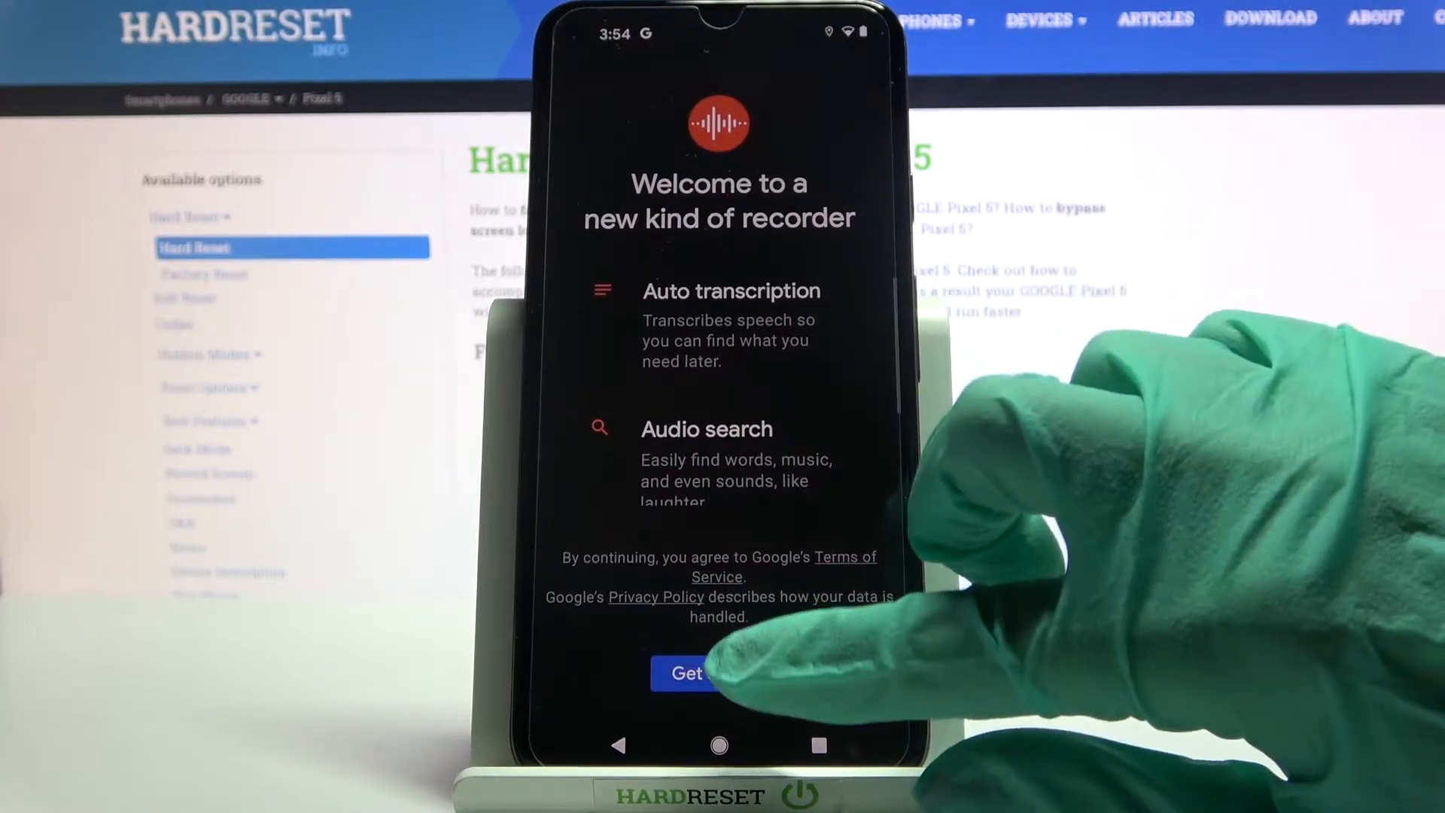
click(713, 673)
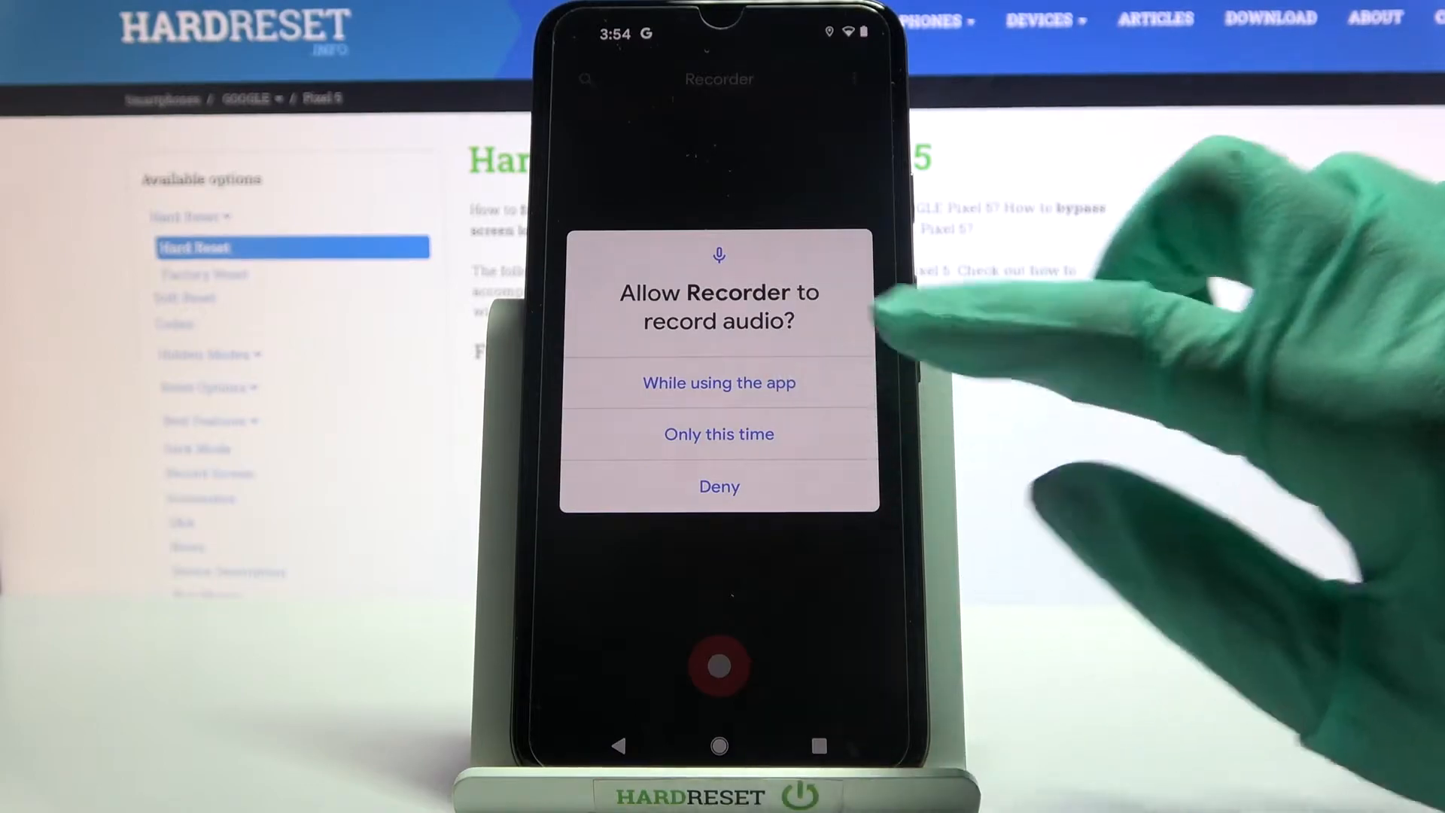
click(718, 381)
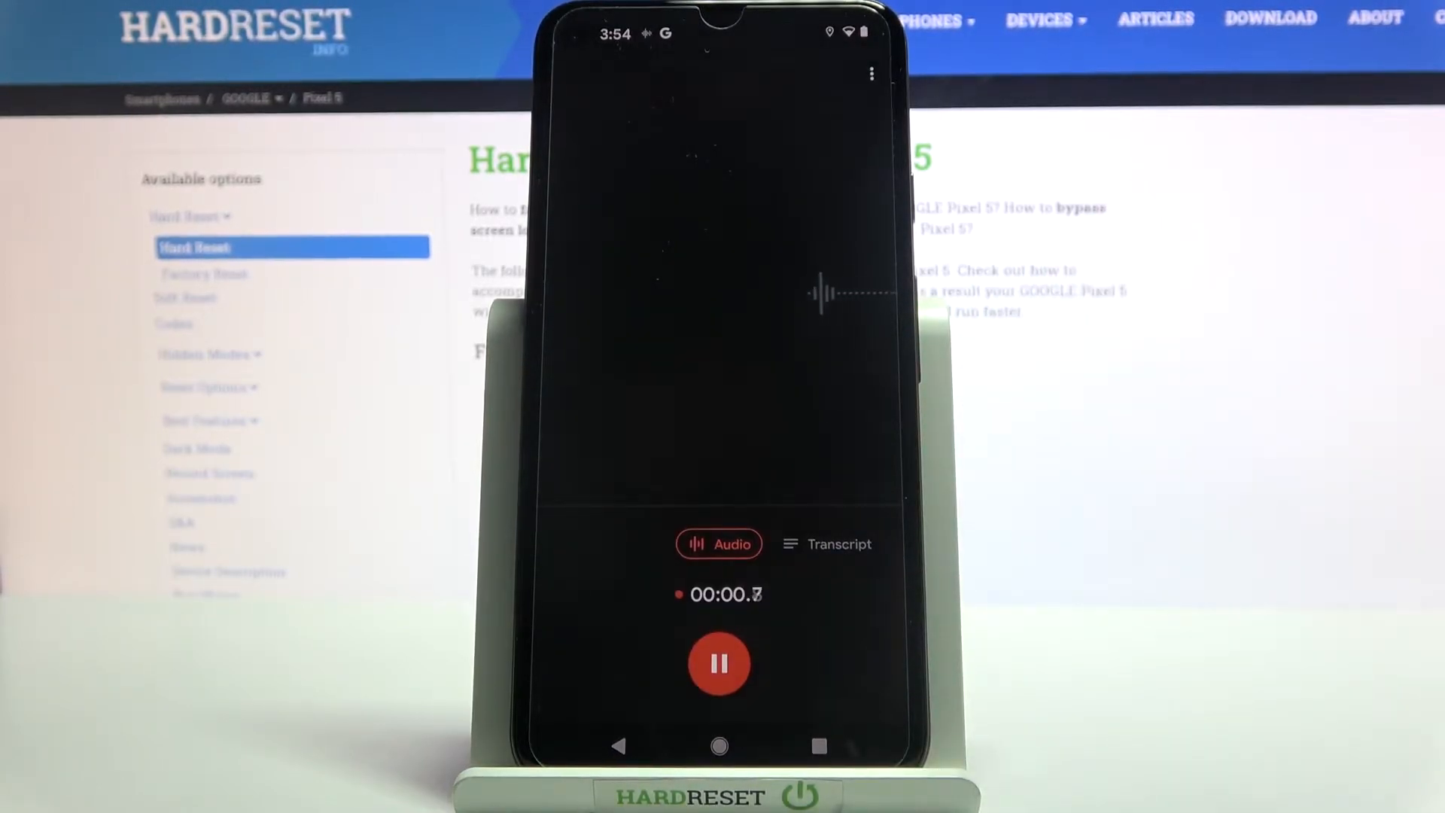
- Pause the recording near 00:07, decline adding location, and save it as "Thursday at 3:54 AM"
click(718, 662)
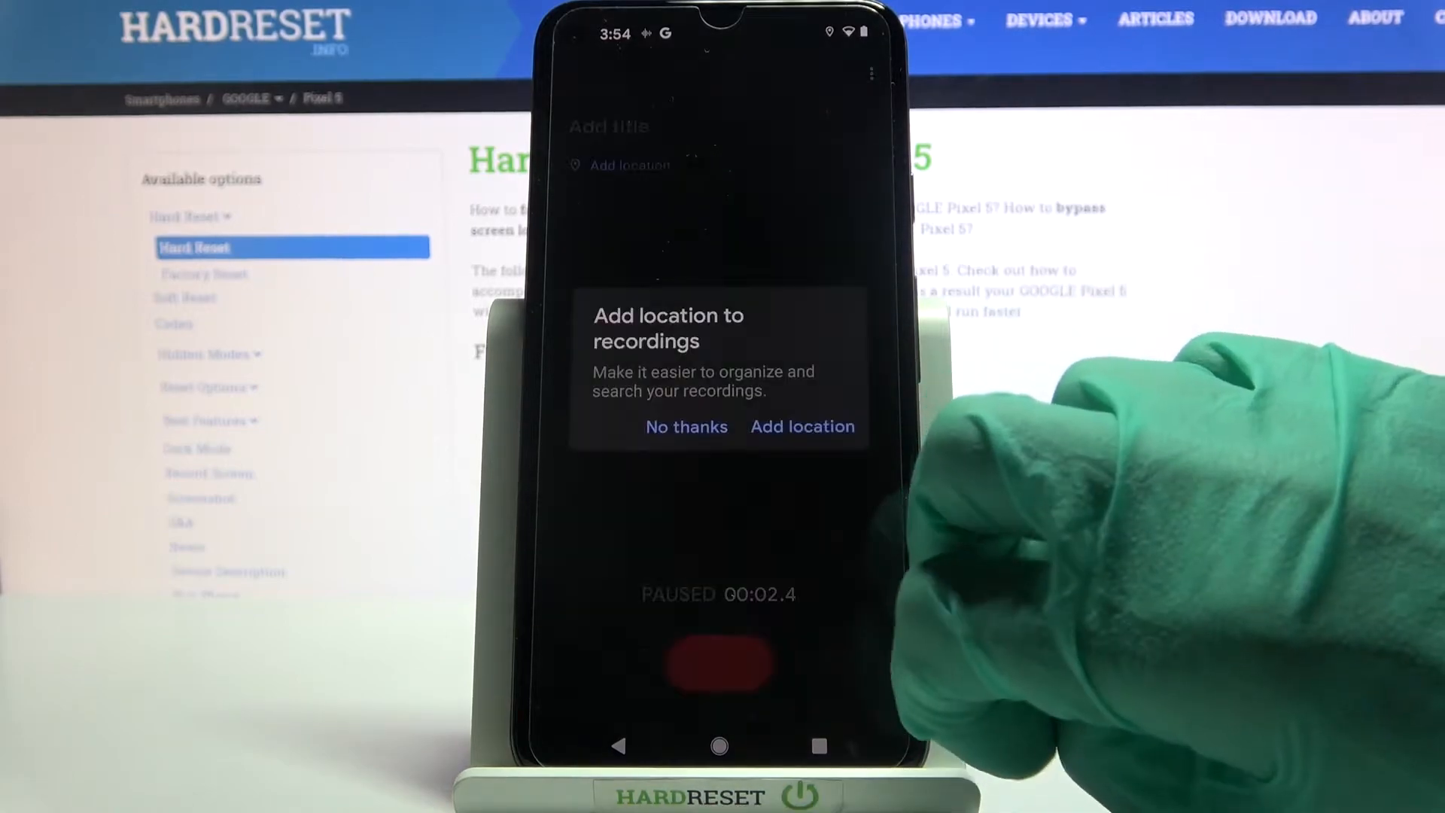
click(687, 426)
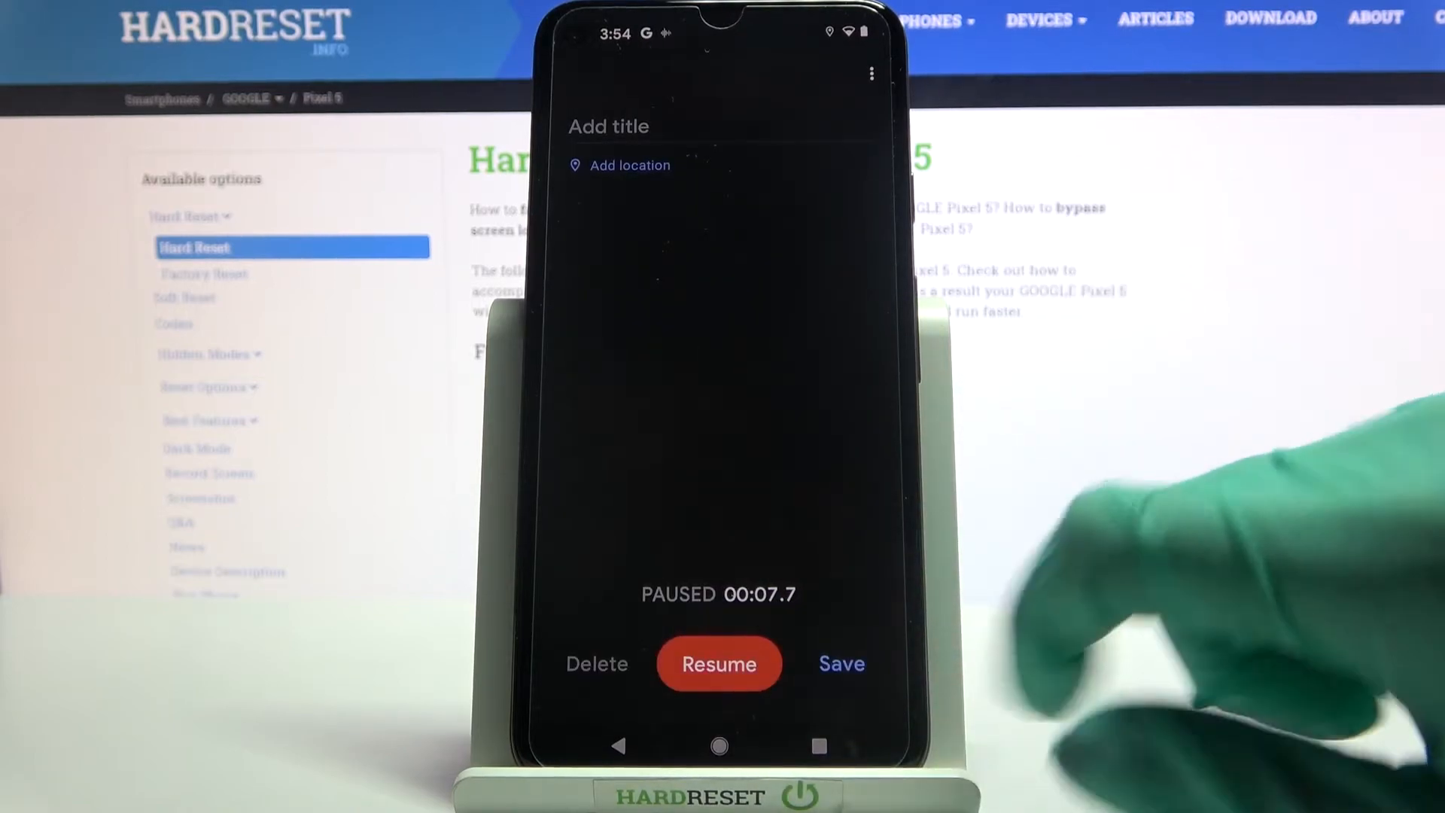
click(840, 664)
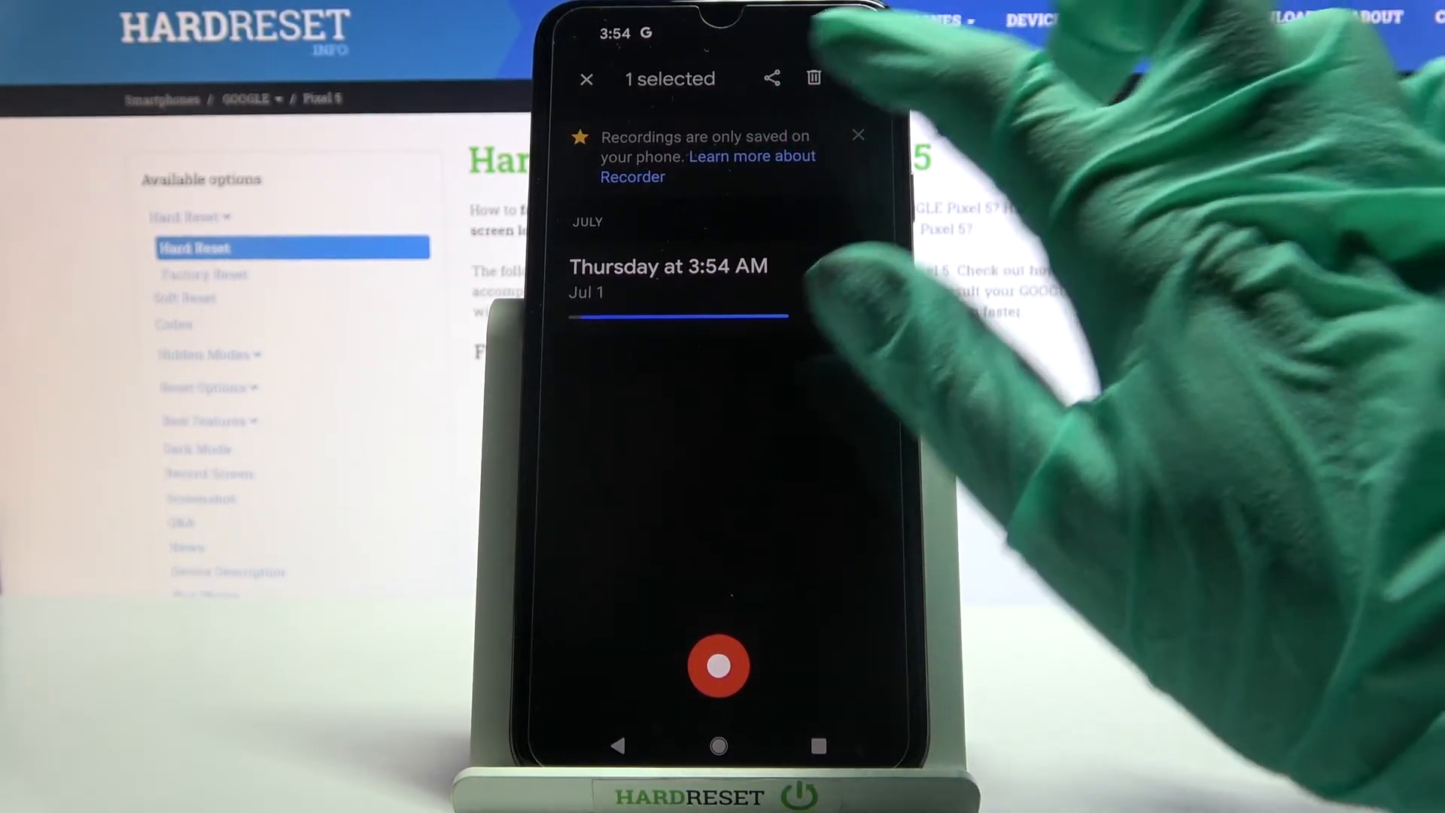
- Delete the "Thursday at 3:54 AM" recording and confirm, leaving the list empty
click(811, 77)
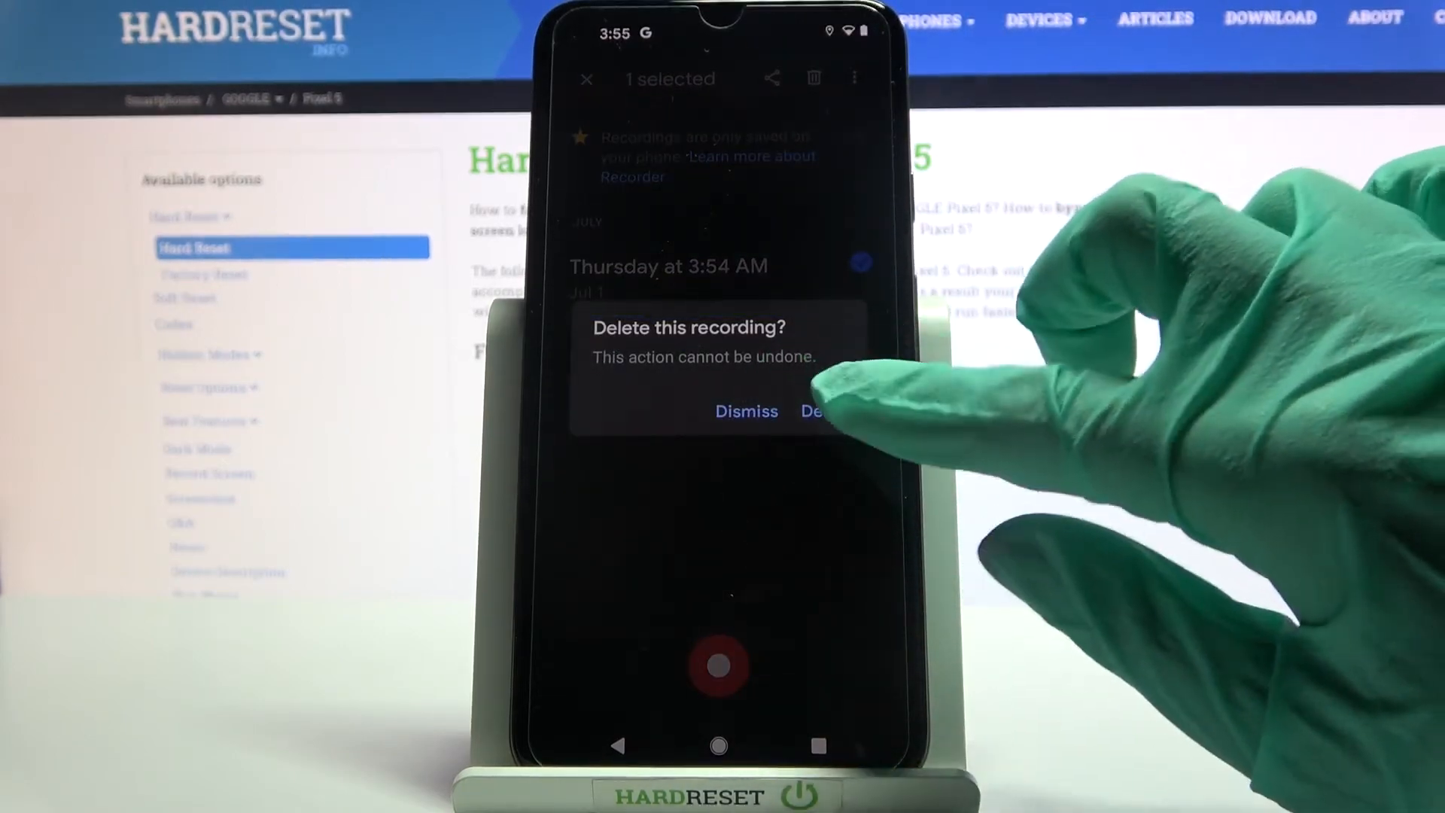
click(824, 411)
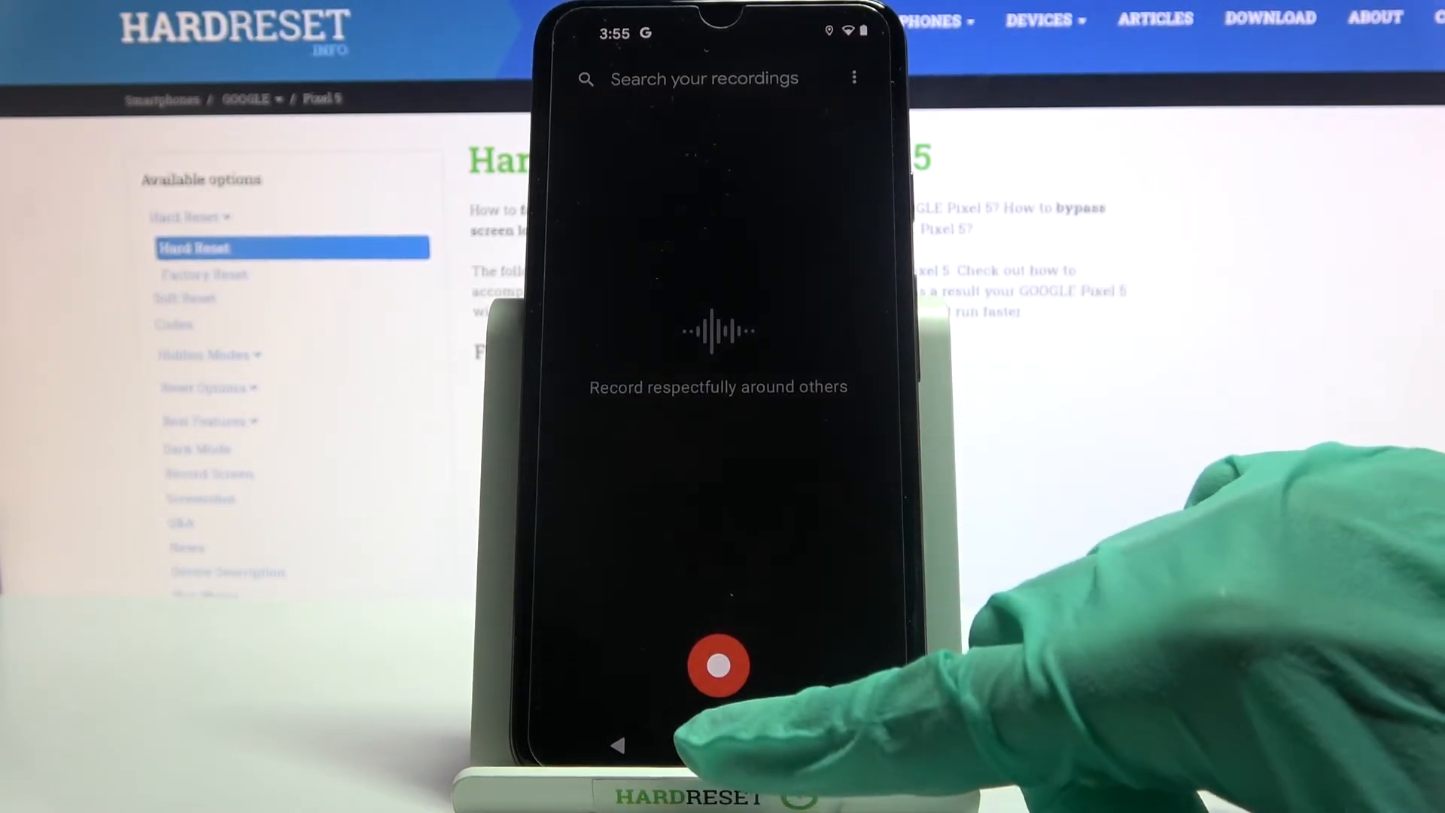